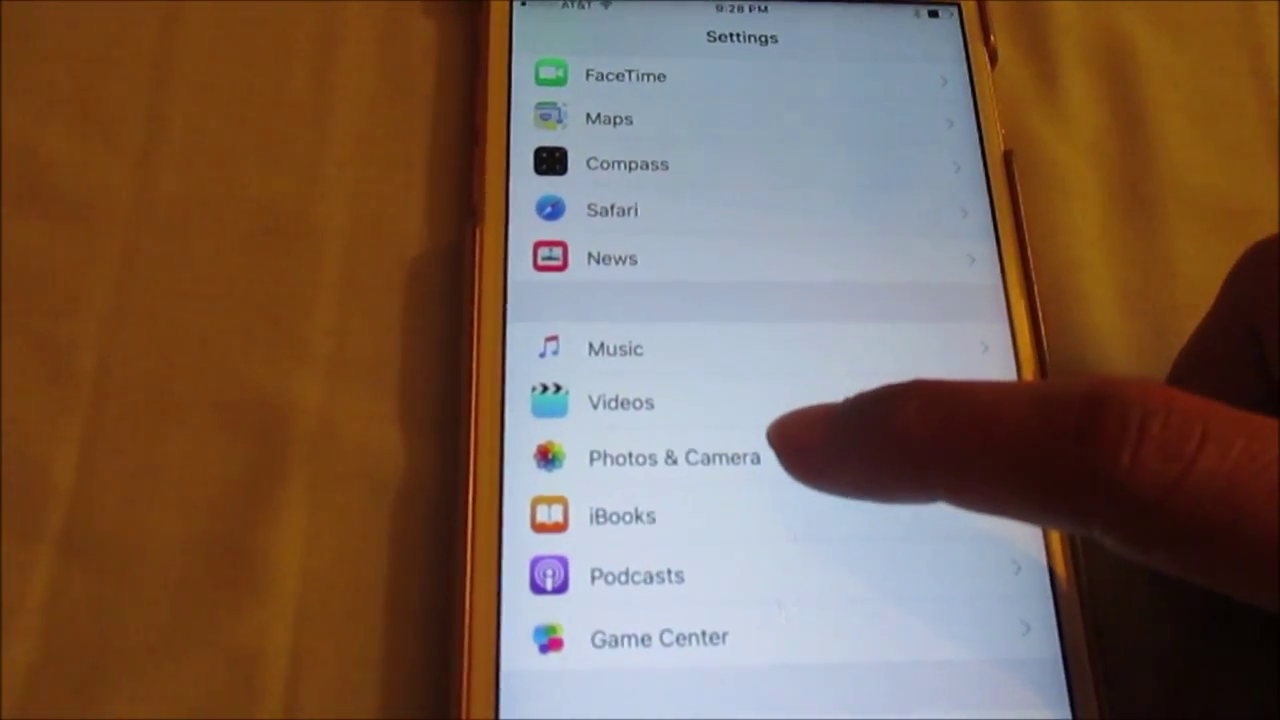
Open the Record Video options under Photos & Camera, currently 1080p HD at 30 fps
left_click(673, 457)
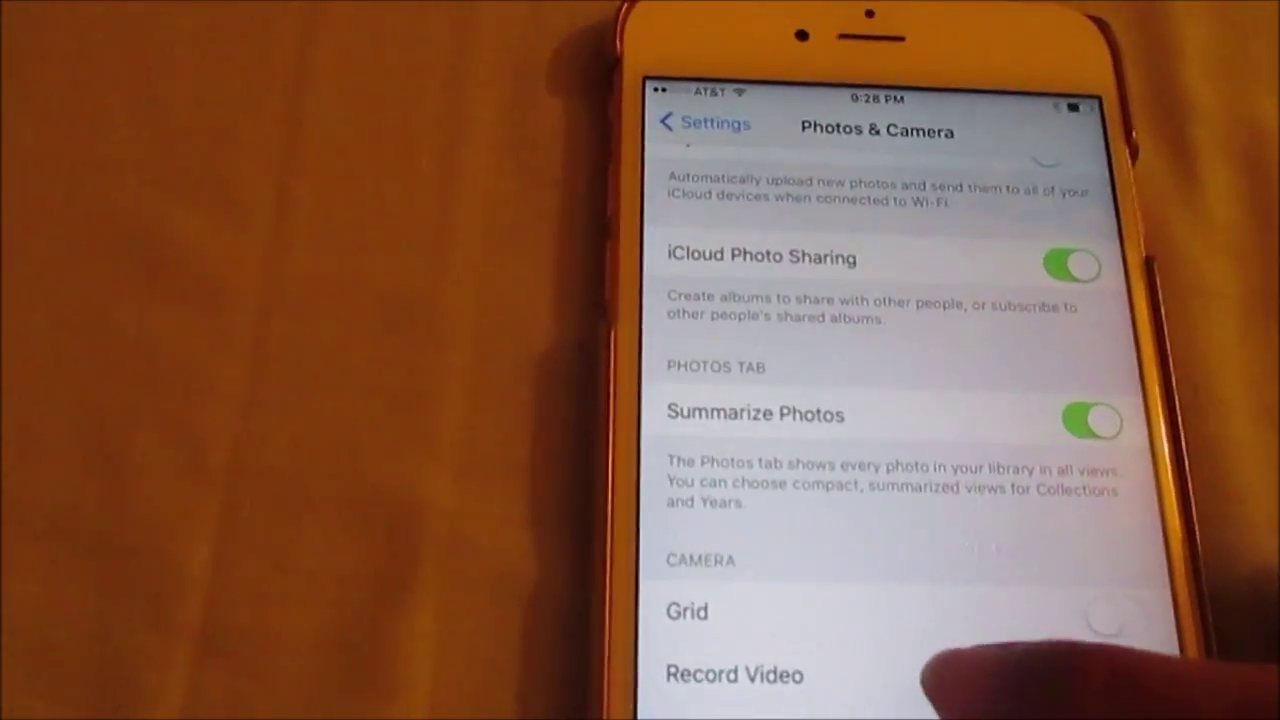
left_click(733, 674)
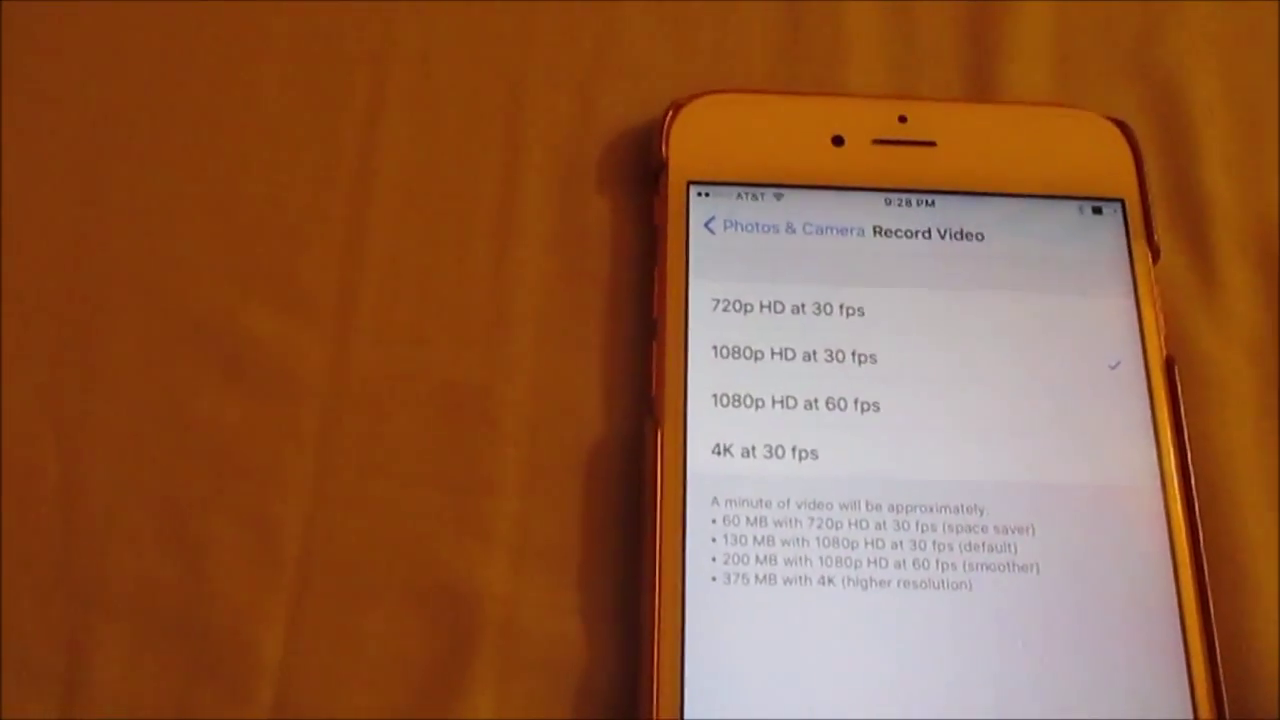